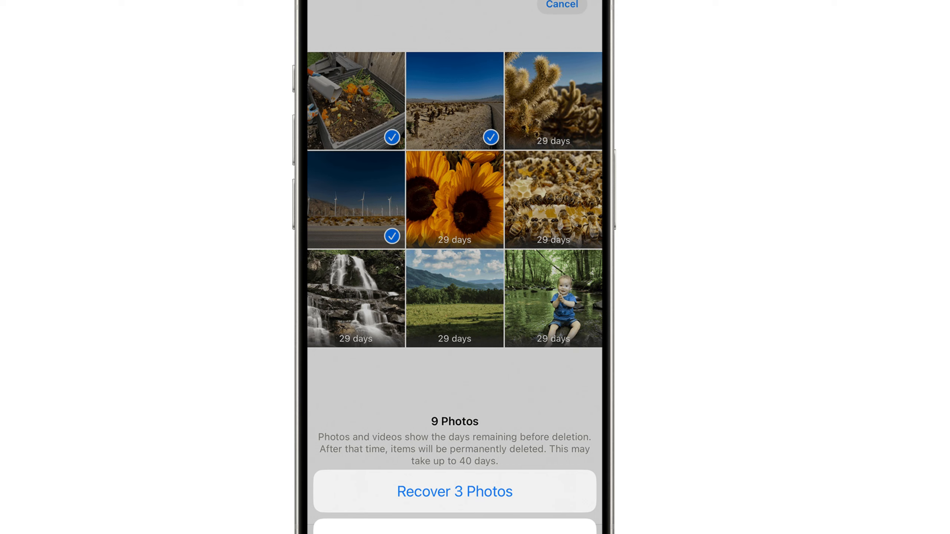
# Step: Recover the three selected deleted photos back into the photo library
pyautogui.click(453, 491)
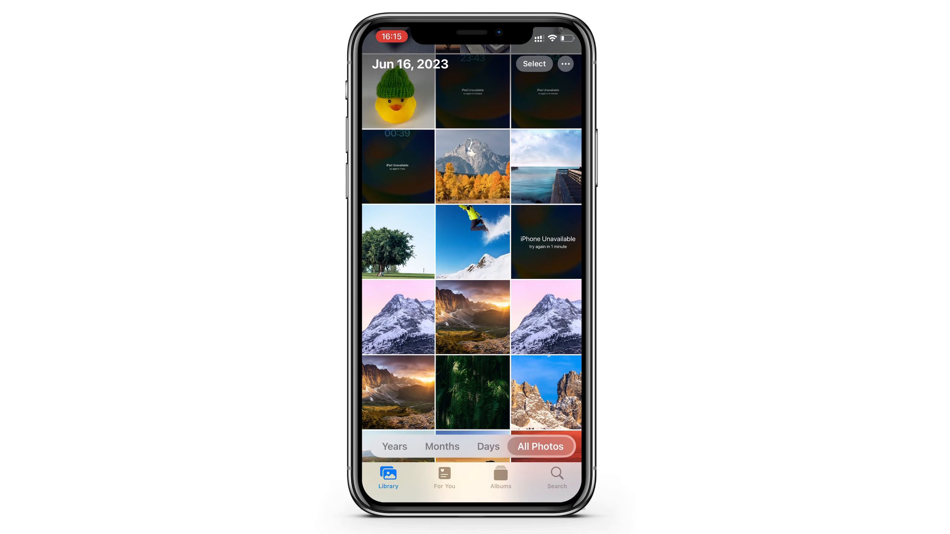
# Step: Unlock the Recently Deleted album via Albums so its two deleted photos are shown
pyautogui.click(500, 475)
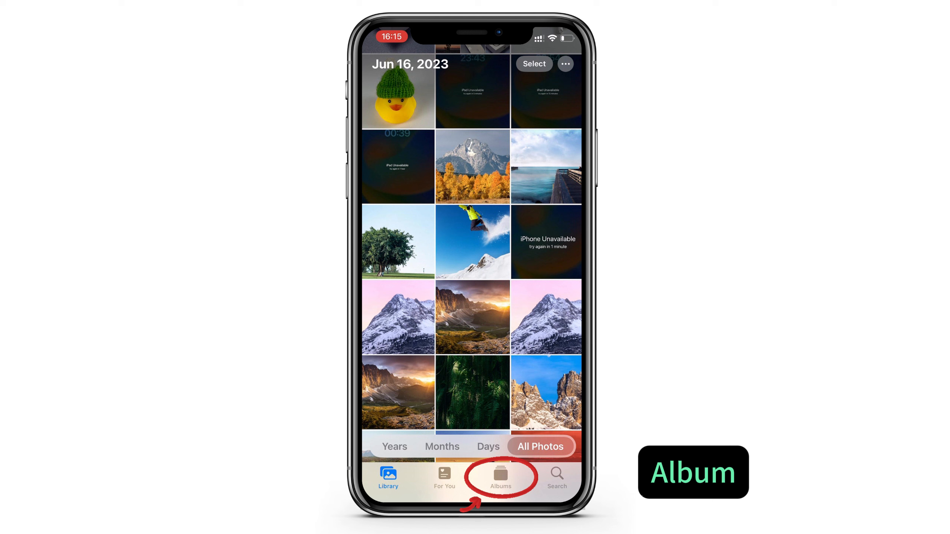
pyautogui.click(500, 476)
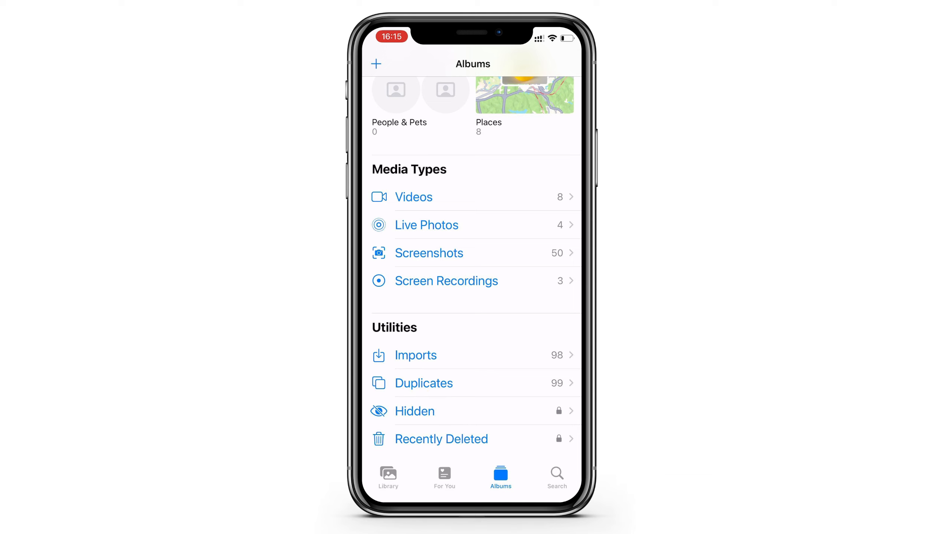
pyautogui.click(441, 440)
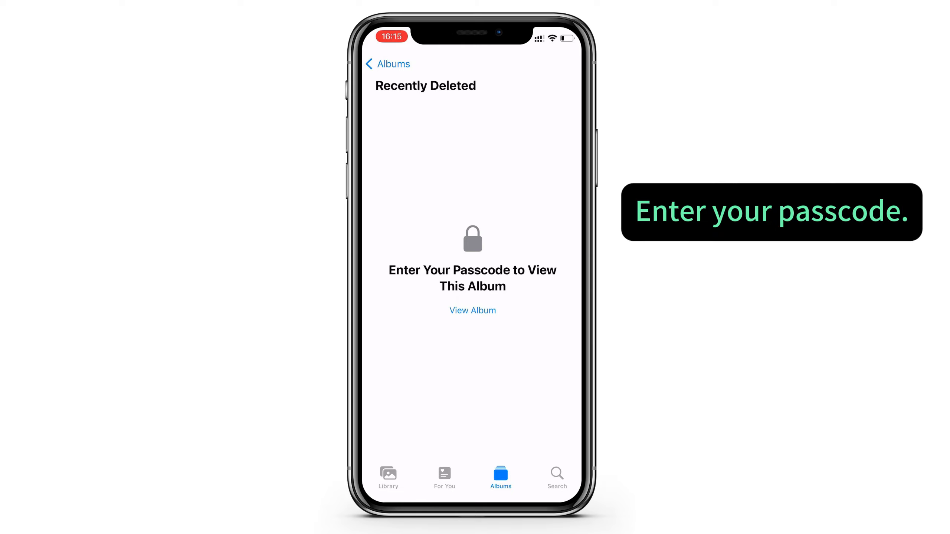
pyautogui.click(472, 310)
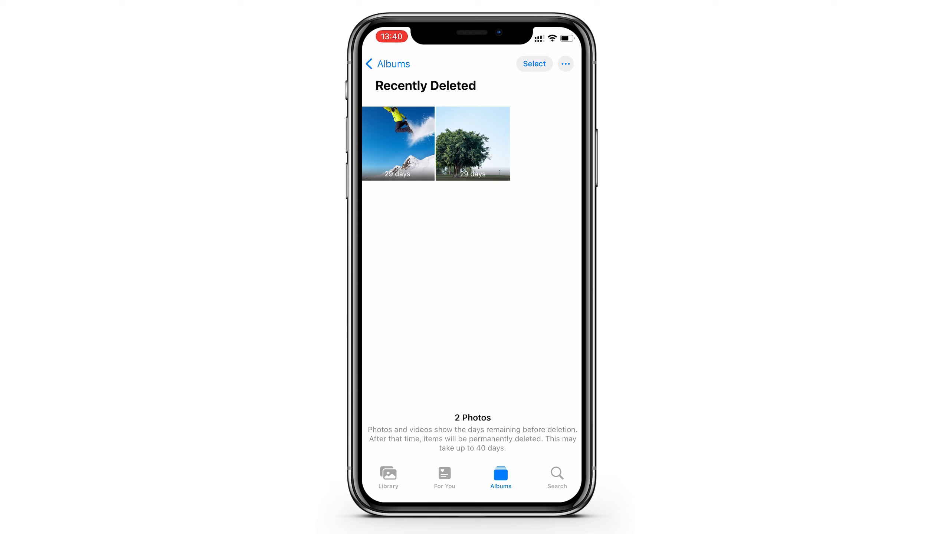
# Step: Recover the selected tree photo and check it appears back in the Library
pyautogui.click(534, 64)
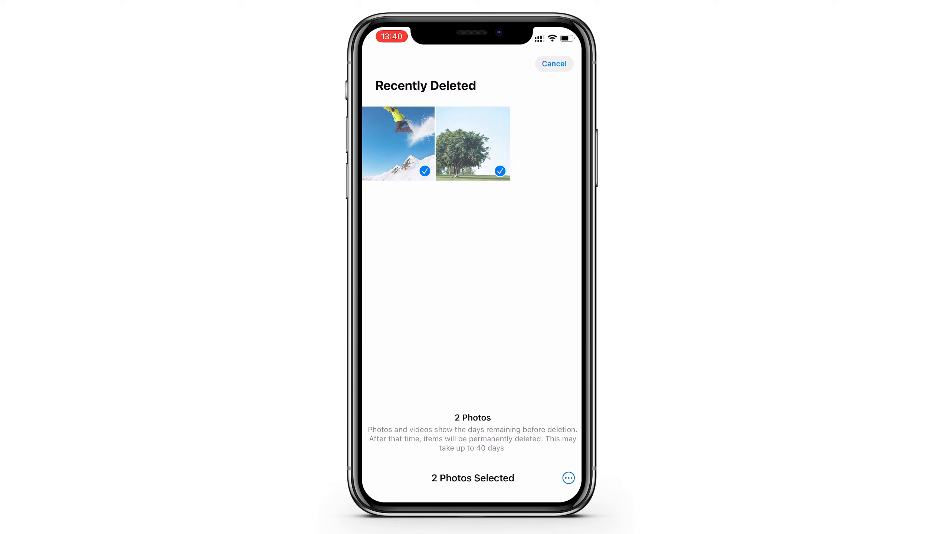
pyautogui.click(567, 477)
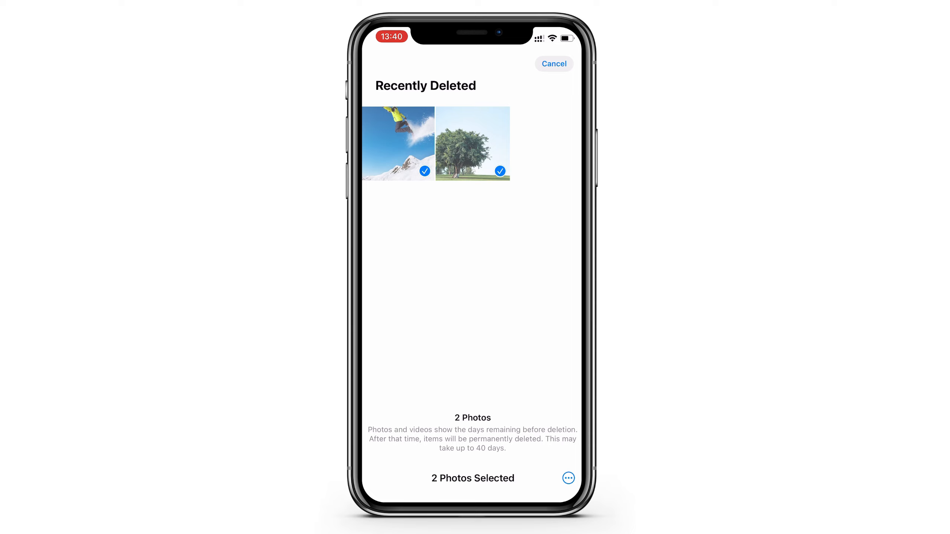
pyautogui.click(552, 64)
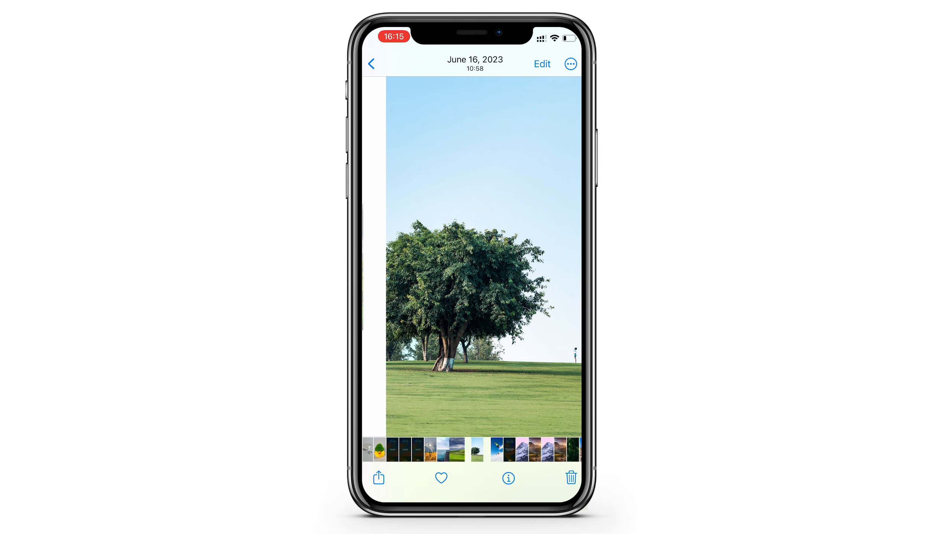
pyautogui.click(371, 64)
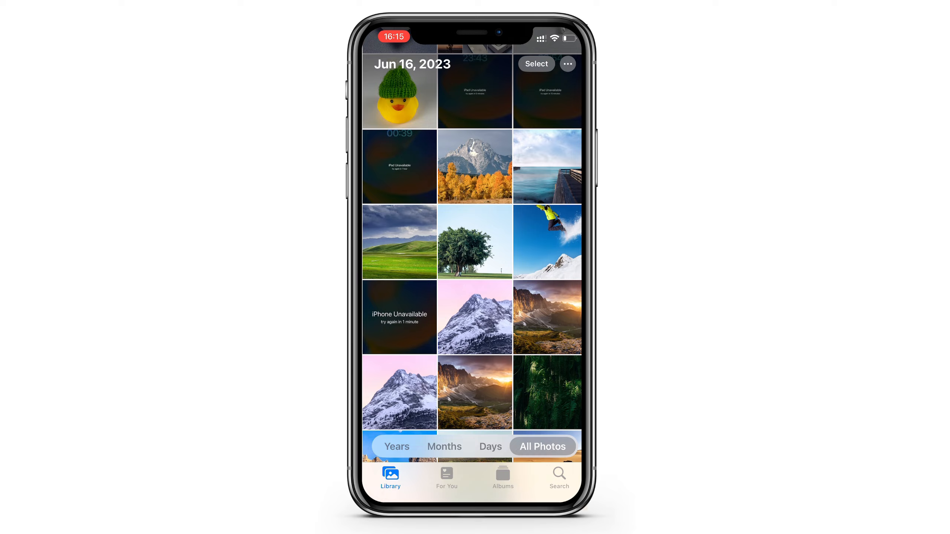
pyautogui.click(500, 476)
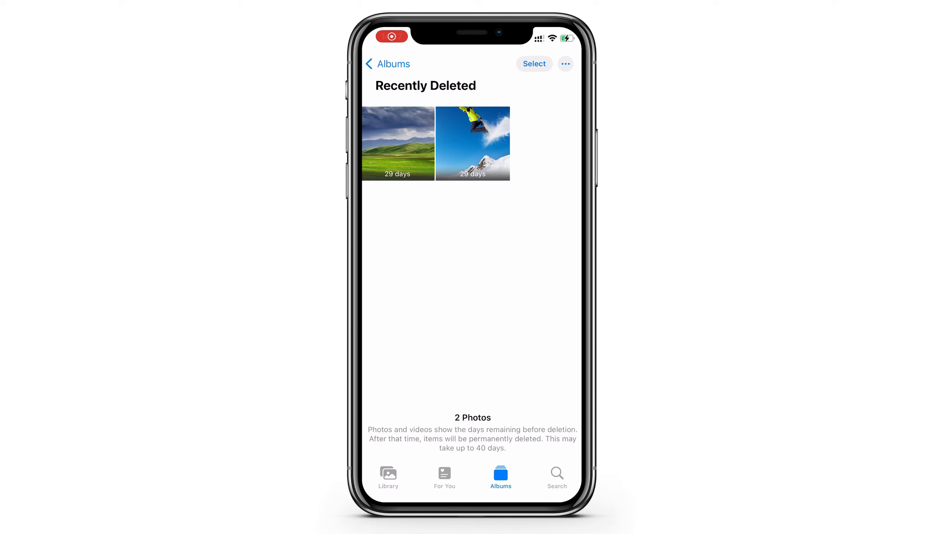
# Step: Recover the grassland photo from Recently Deleted to the library
pyautogui.click(397, 143)
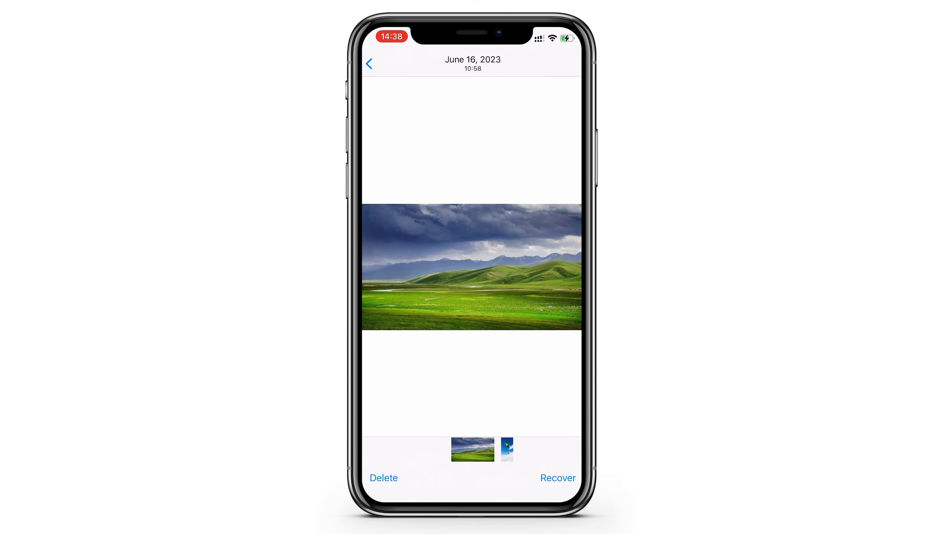
pyautogui.click(383, 478)
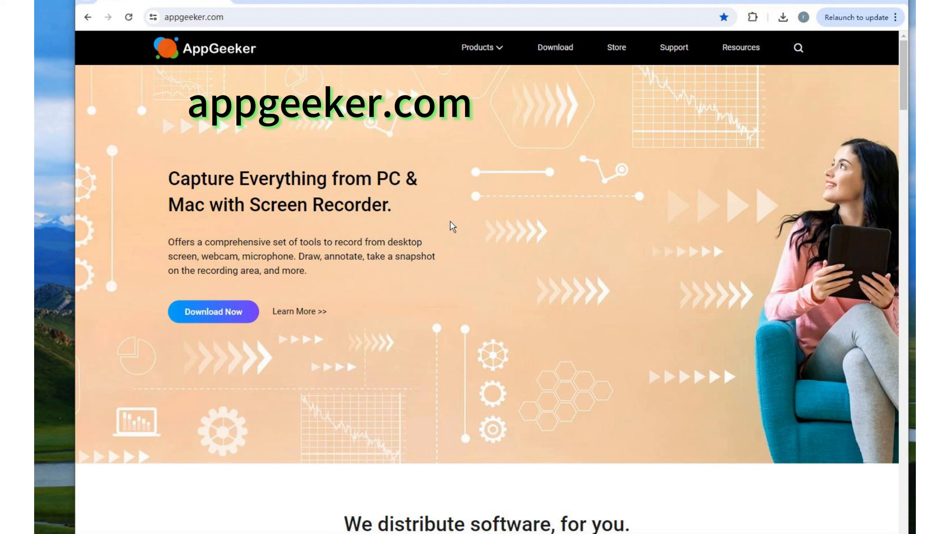
# Step: Browse the iOS Data Recovery product page under Products > Data Recovery
pyautogui.click(481, 47)
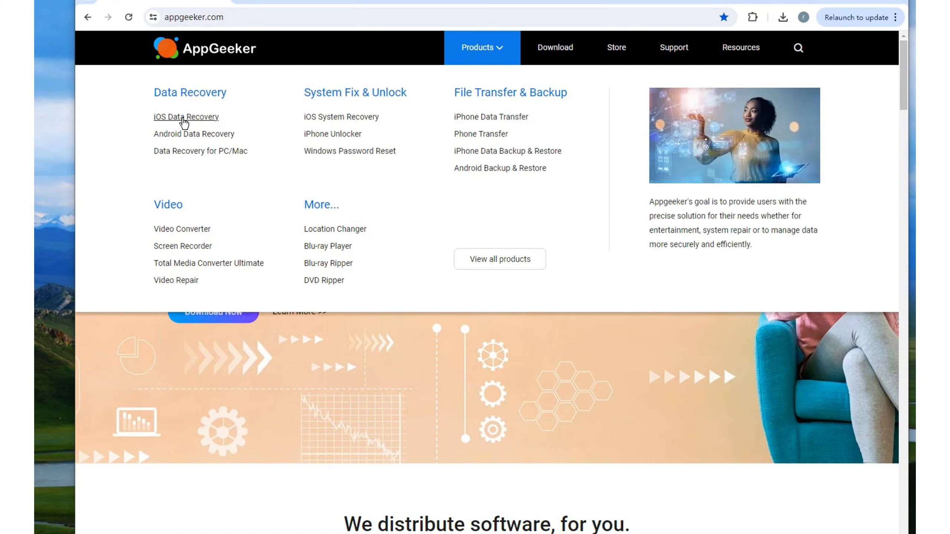
pyautogui.click(186, 117)
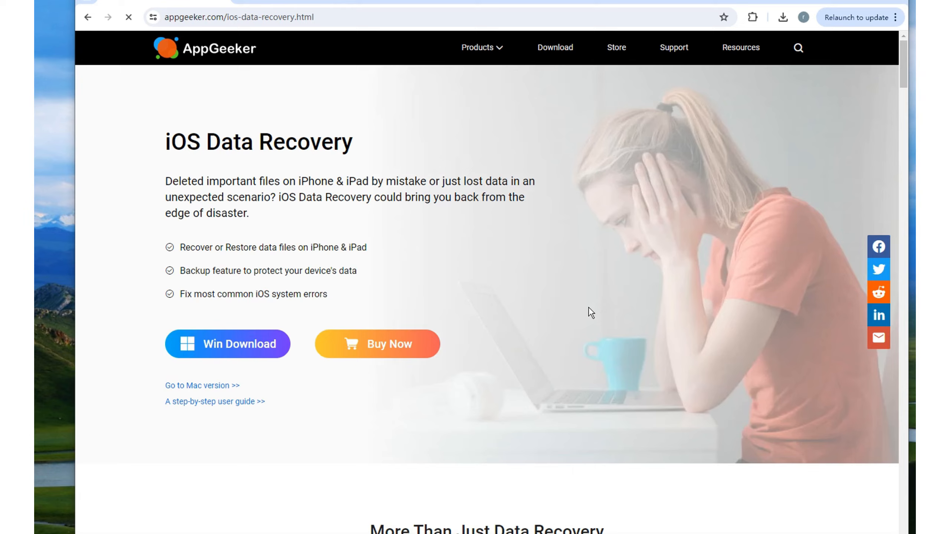
pyautogui.scroll(-3)
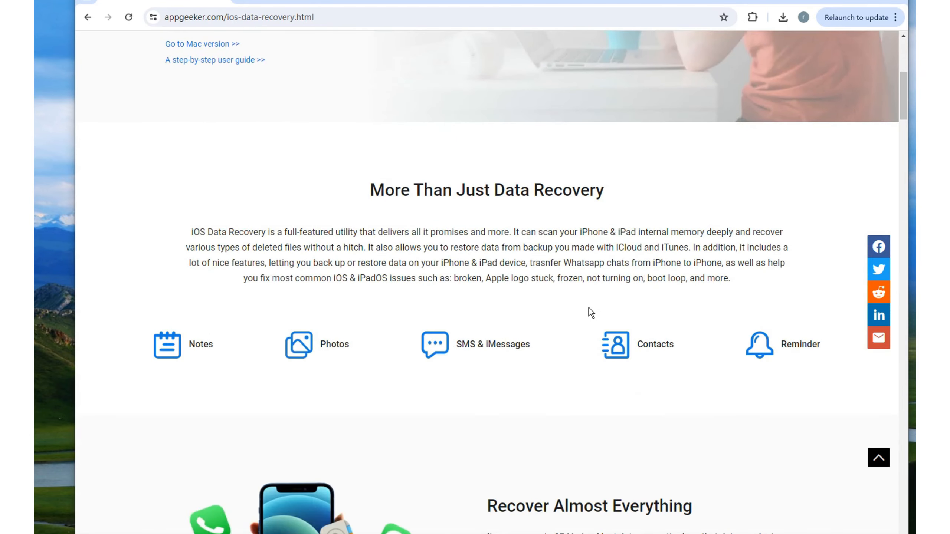
pyautogui.scroll(-3)
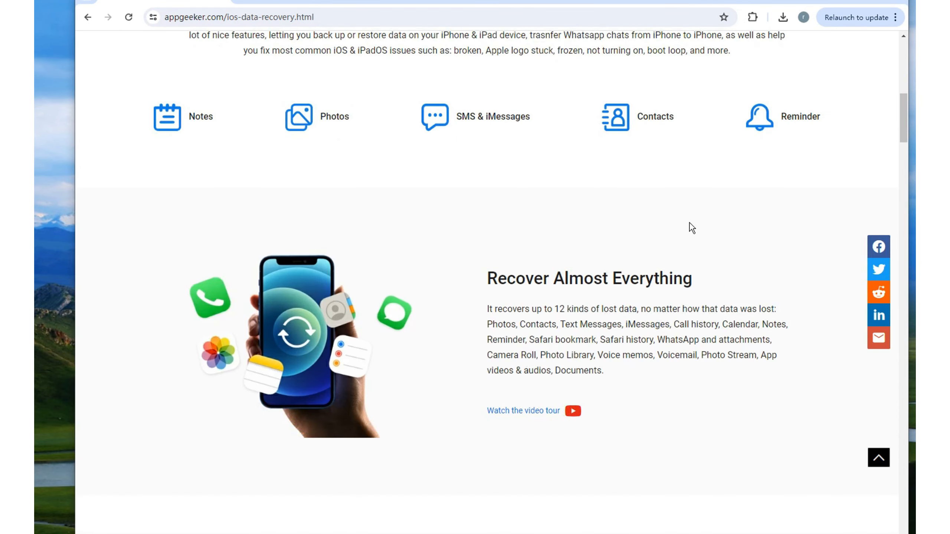
pyautogui.scroll(-3)
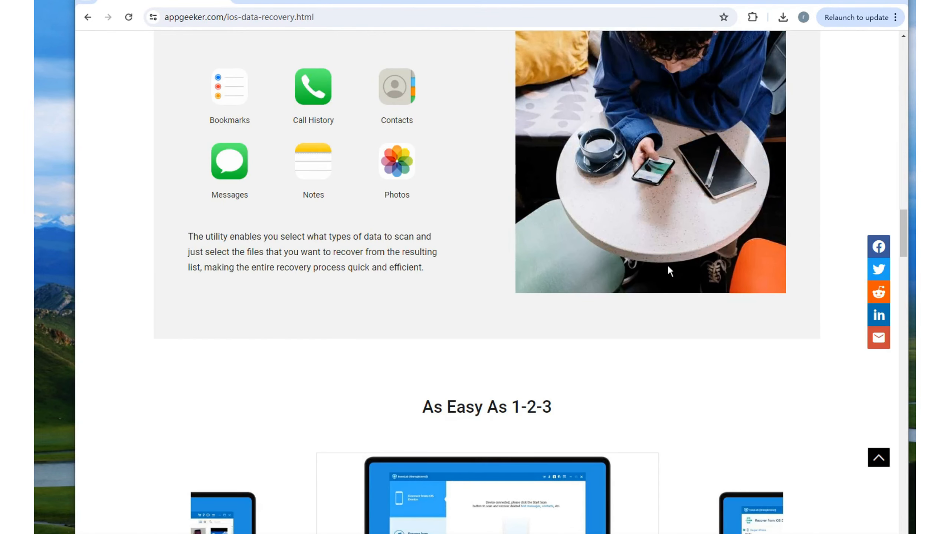
pyautogui.scroll(3)
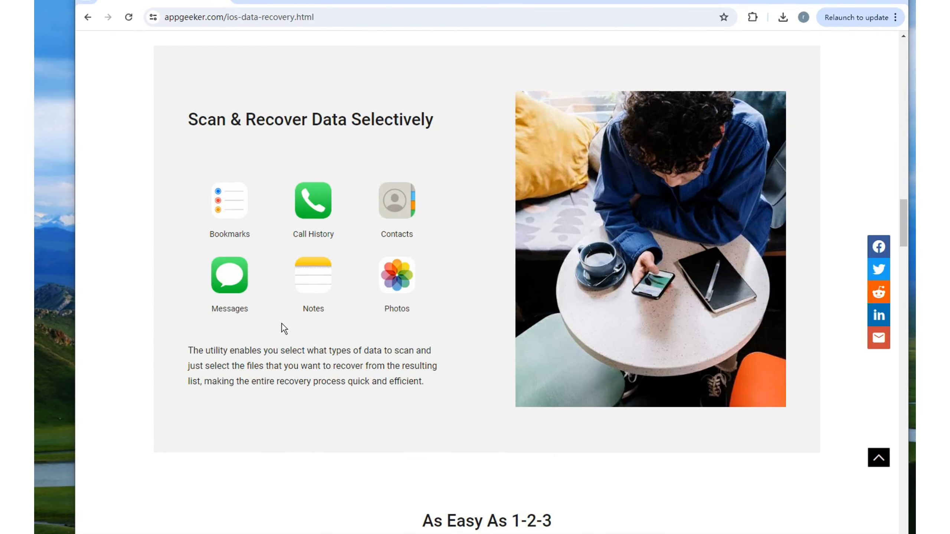
pyautogui.scroll(-3)
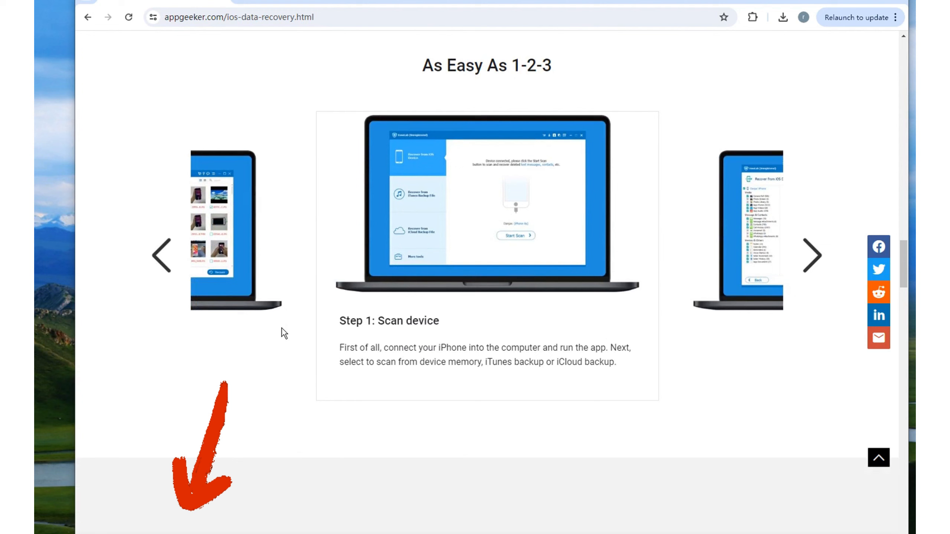
pyautogui.scroll(-3)
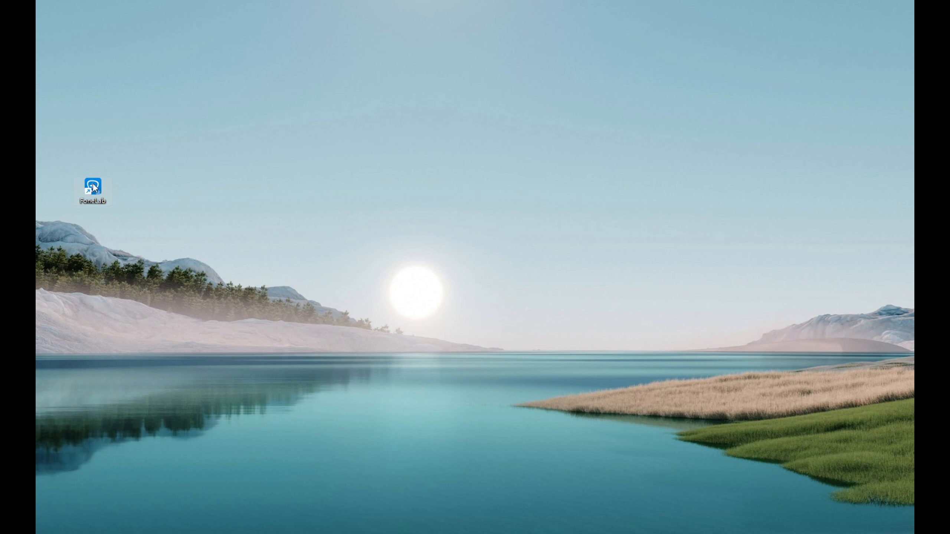
# Step: Launch FoneLab and enter the iPhone Data Recovery module for the connected iPhone X
pyautogui.doubleClick(91, 186)
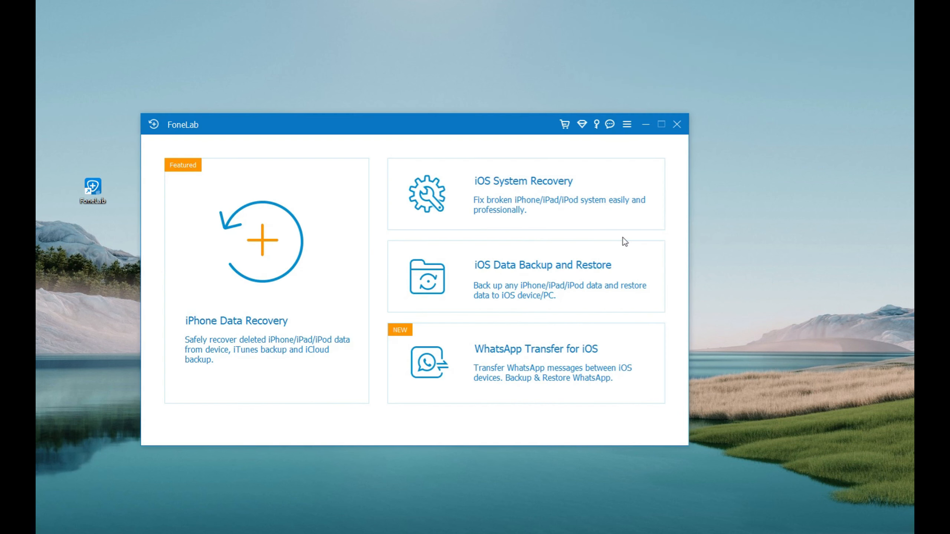
pyautogui.moveTo(258, 278)
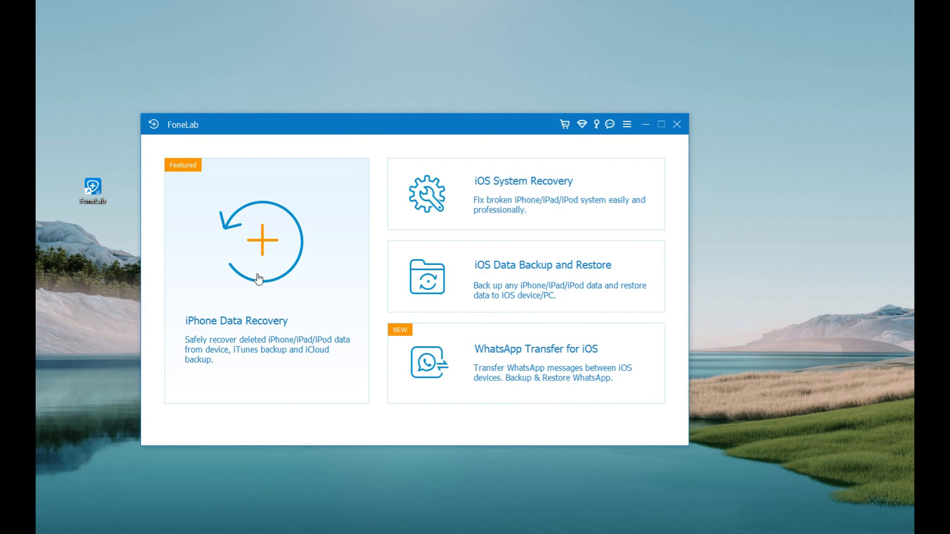
pyautogui.click(260, 279)
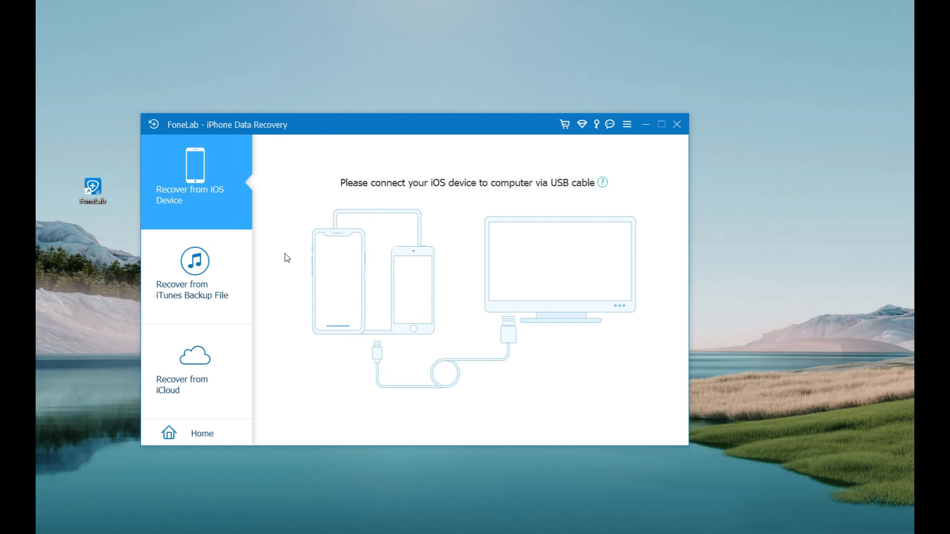
pyautogui.moveTo(232, 208)
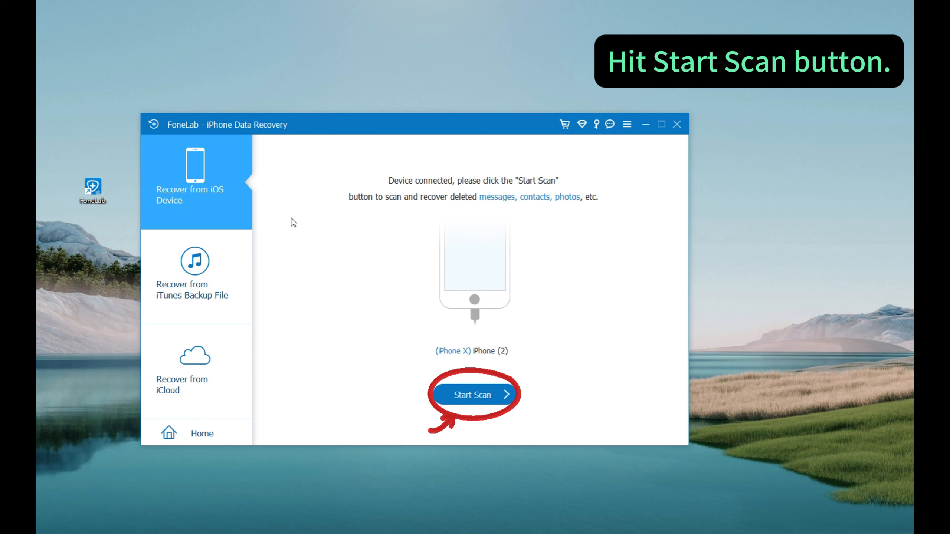
# Step: Start the scan, continue after the passcode, and dismiss the tips so 1047 items are listed
pyautogui.click(477, 394)
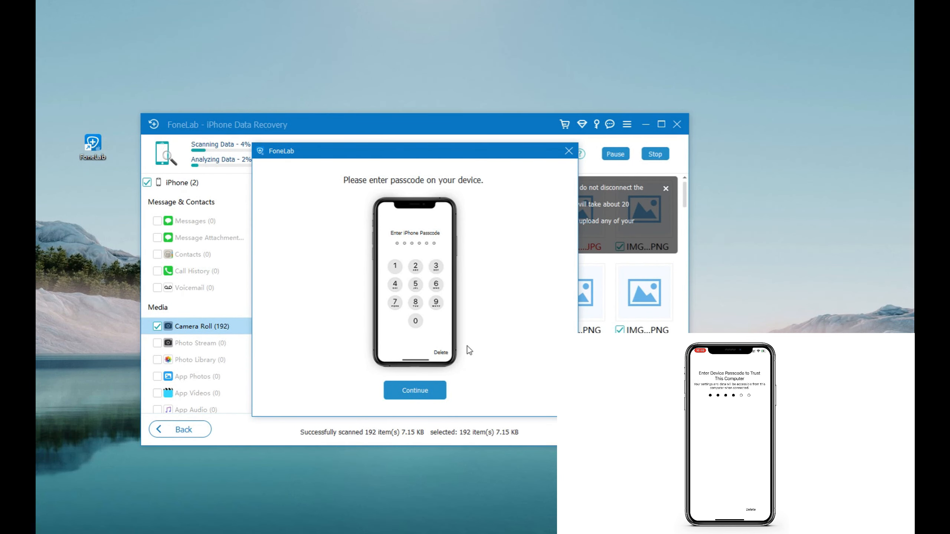
pyautogui.click(414, 390)
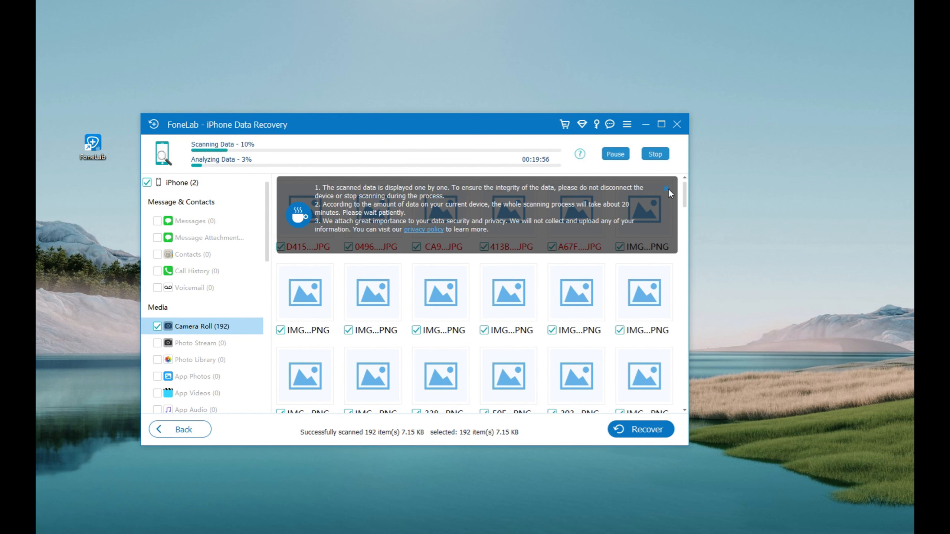
pyautogui.click(665, 189)
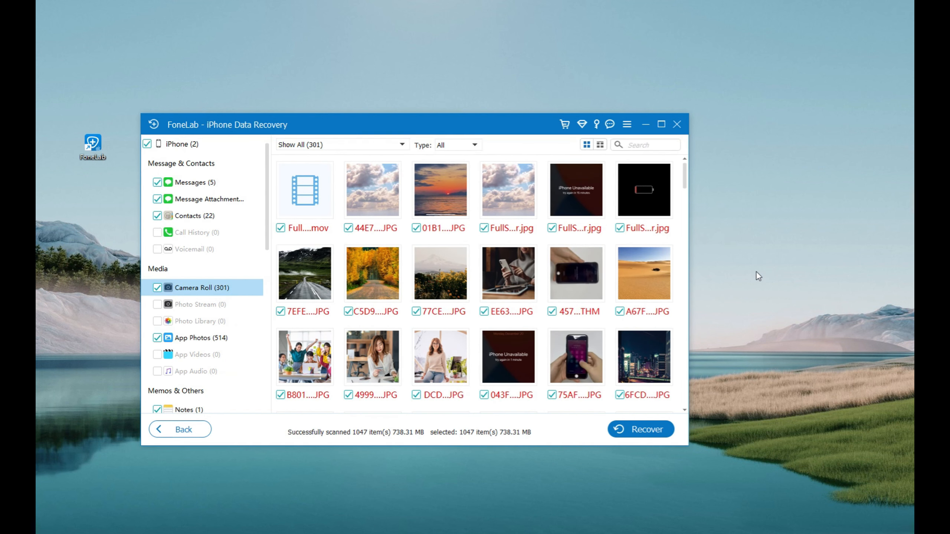
# Step: Filter to deleted items only and preview the cloud photo at full size
pyautogui.click(339, 144)
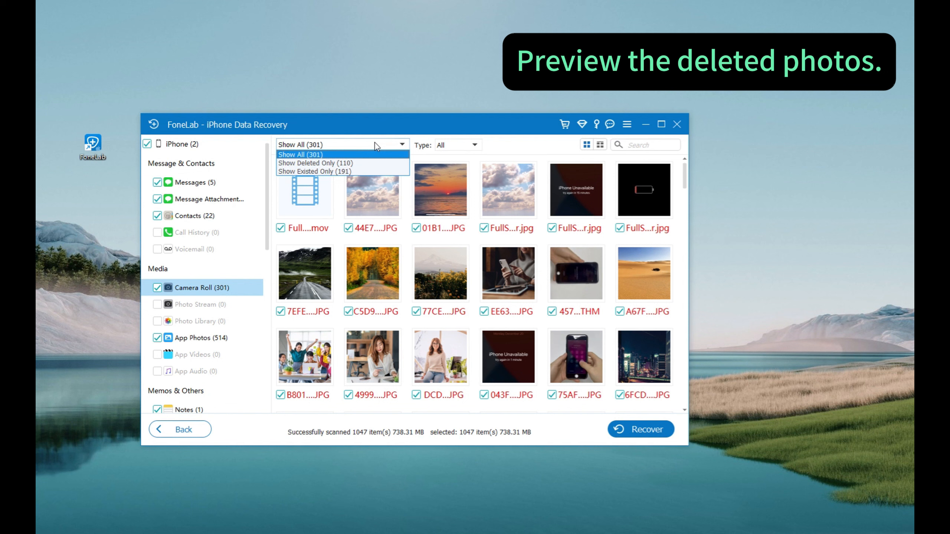
pyautogui.click(456, 145)
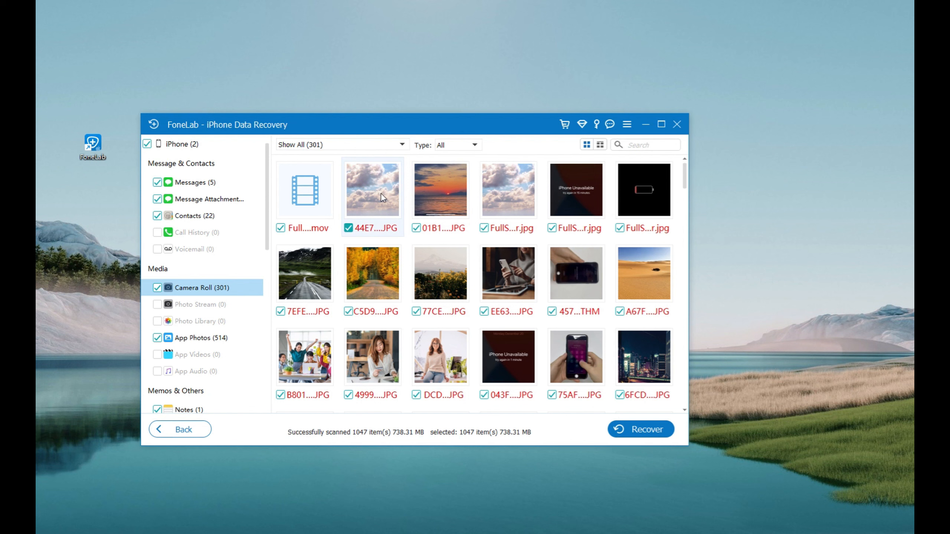
pyautogui.doubleClick(372, 190)
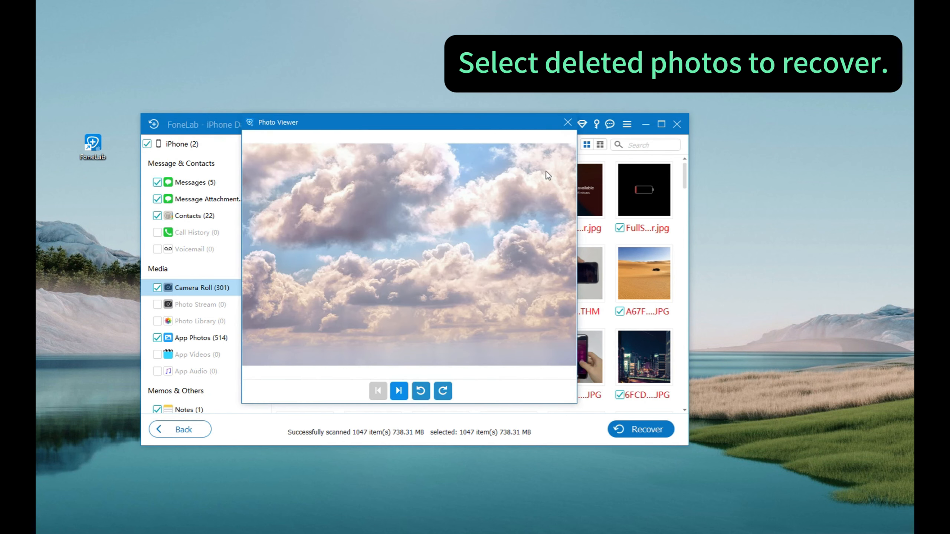
pyautogui.click(568, 122)
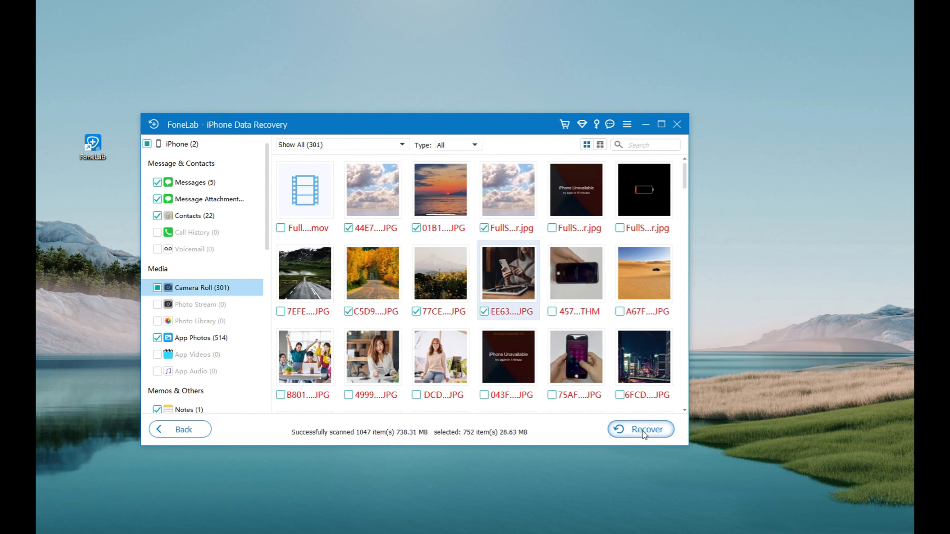
# Step: Recover the selected items to D:\iOS\FoneLab with HEIC-to-JPEG conversion enabled
pyautogui.click(641, 430)
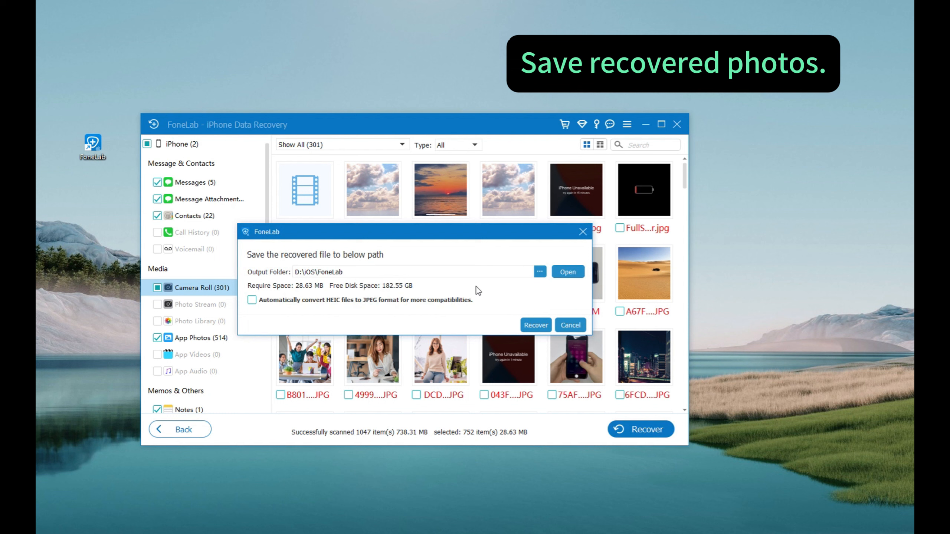
pyautogui.moveTo(393, 321)
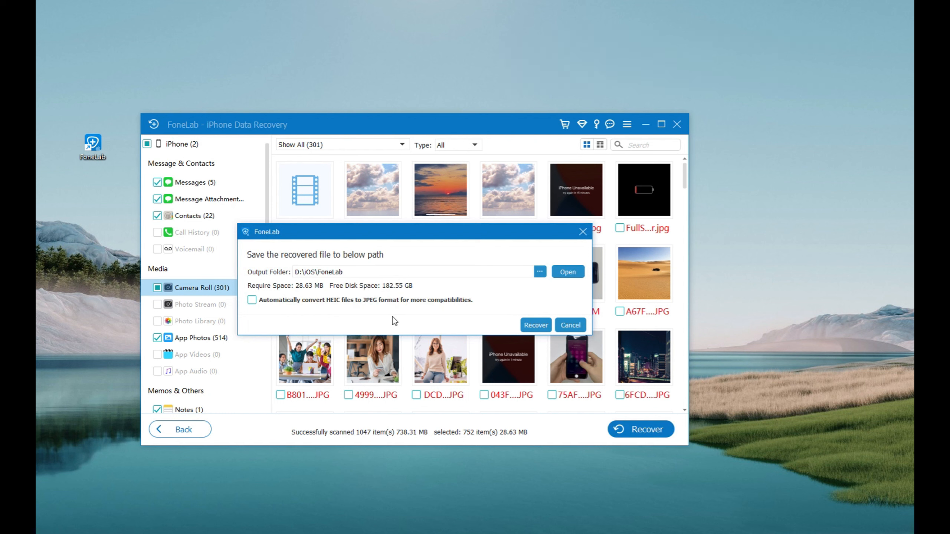
pyautogui.moveTo(444, 309)
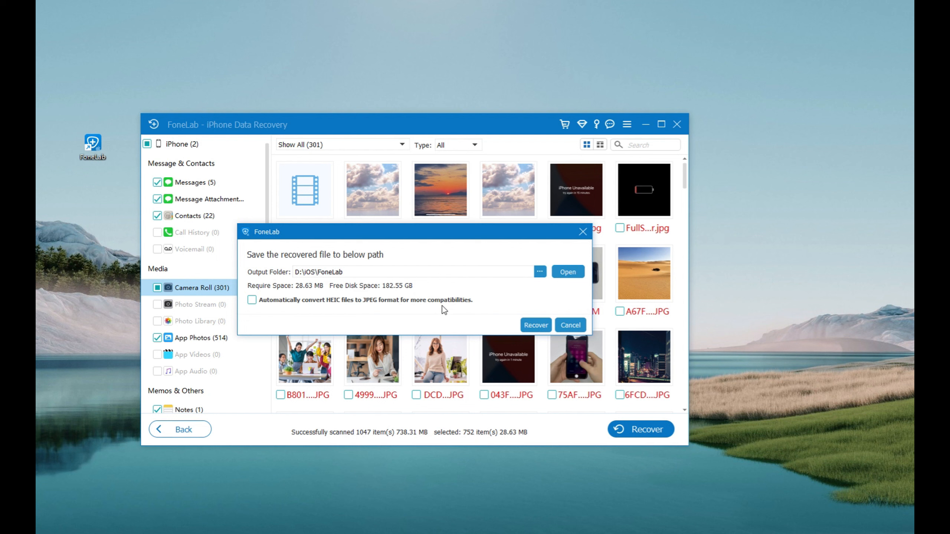
pyautogui.click(252, 299)
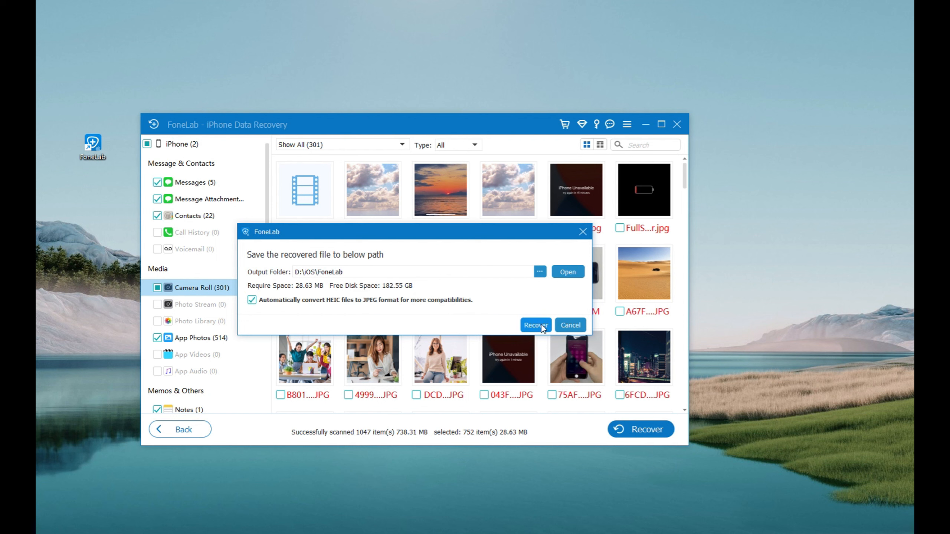
pyautogui.click(534, 325)
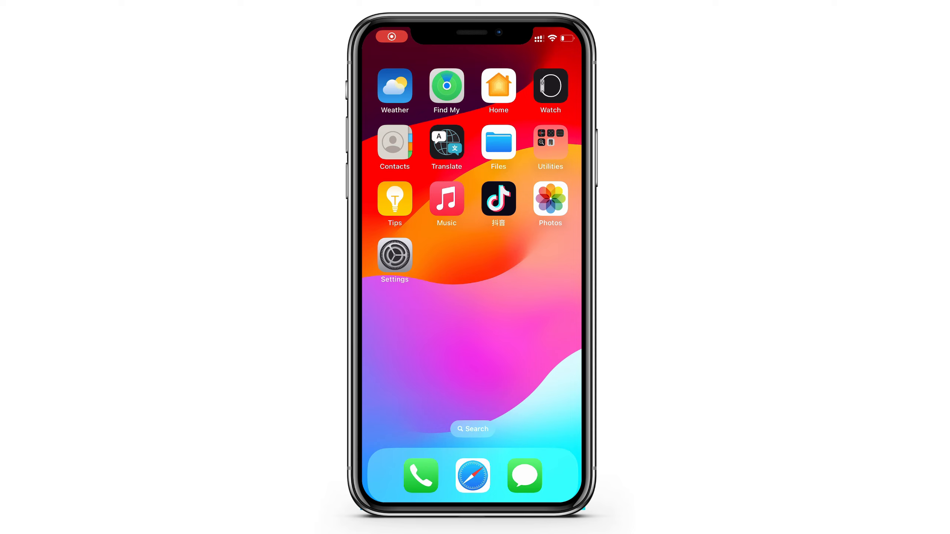
pyautogui.click(394, 259)
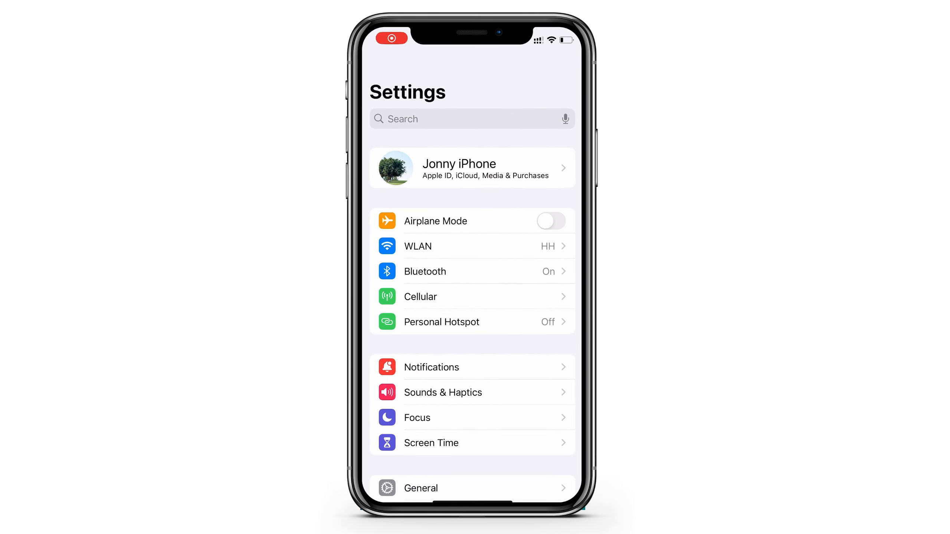
pyautogui.click(473, 167)
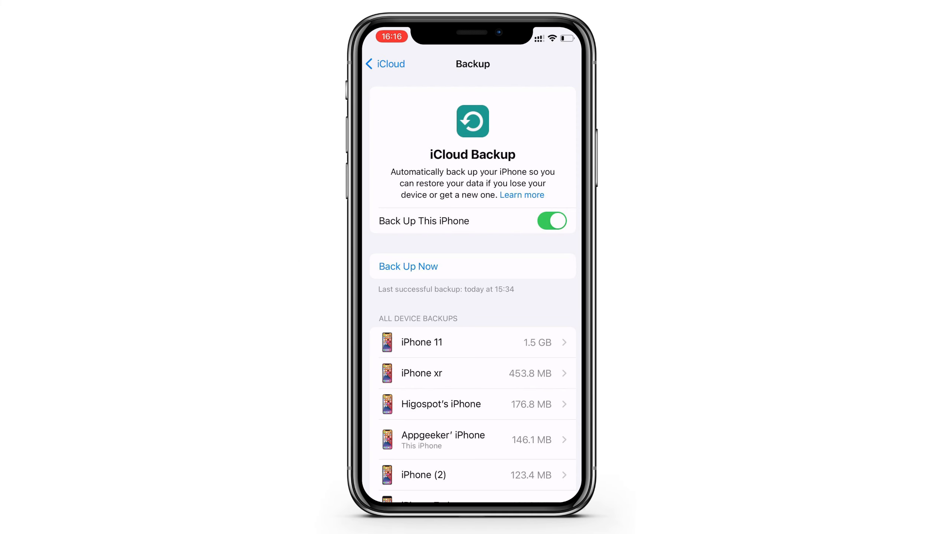
pyautogui.click(476, 342)
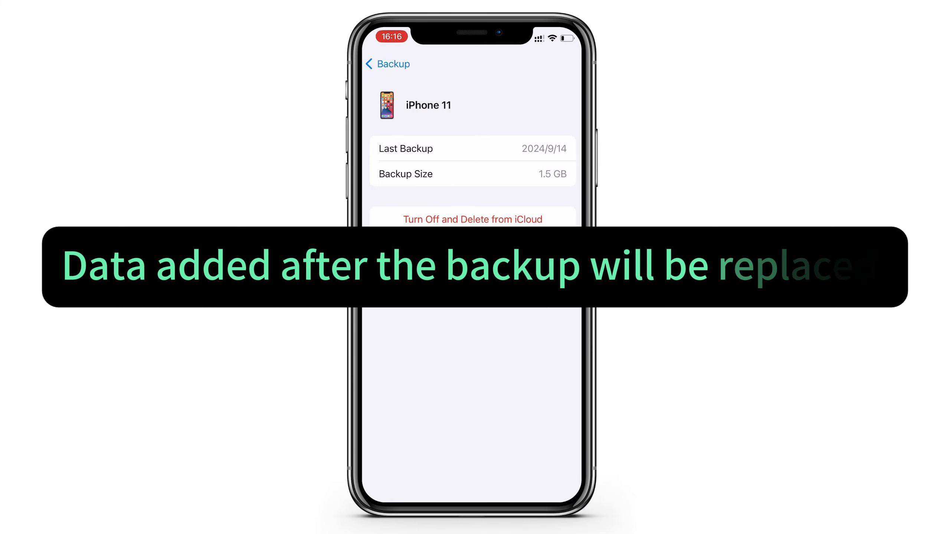
pyautogui.click(387, 64)
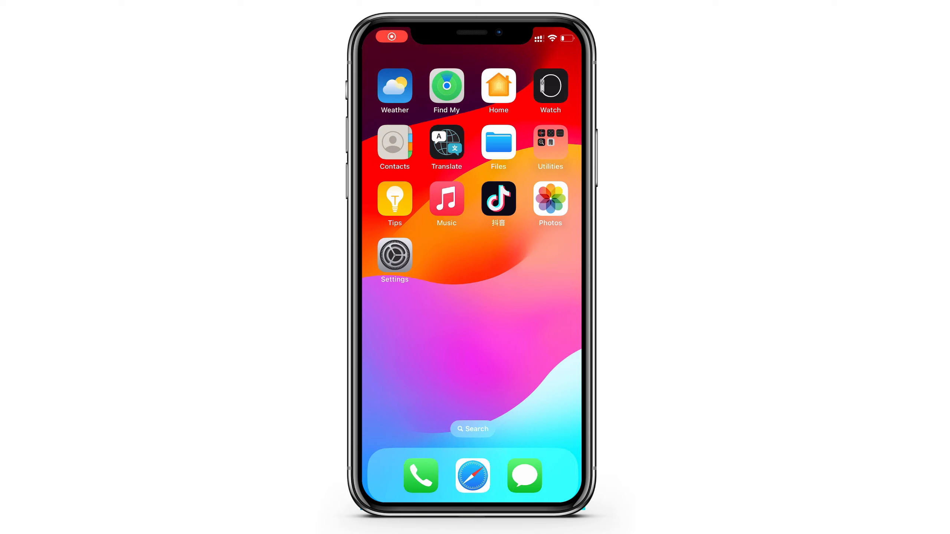
# Step: Erase all content and settings via General > Transfer or Reset iPhone, confirming Erase iPhone
pyautogui.click(394, 258)
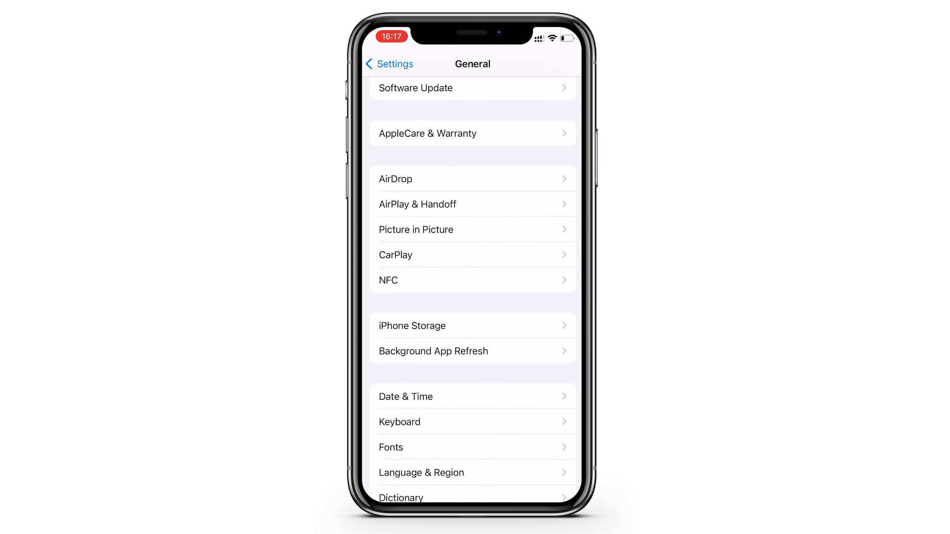
pyautogui.scroll(-3)
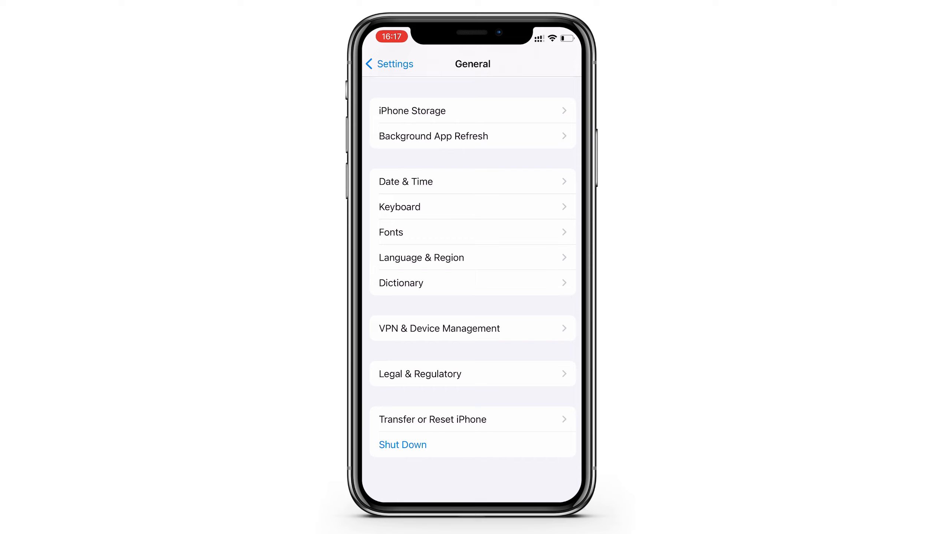
pyautogui.click(432, 419)
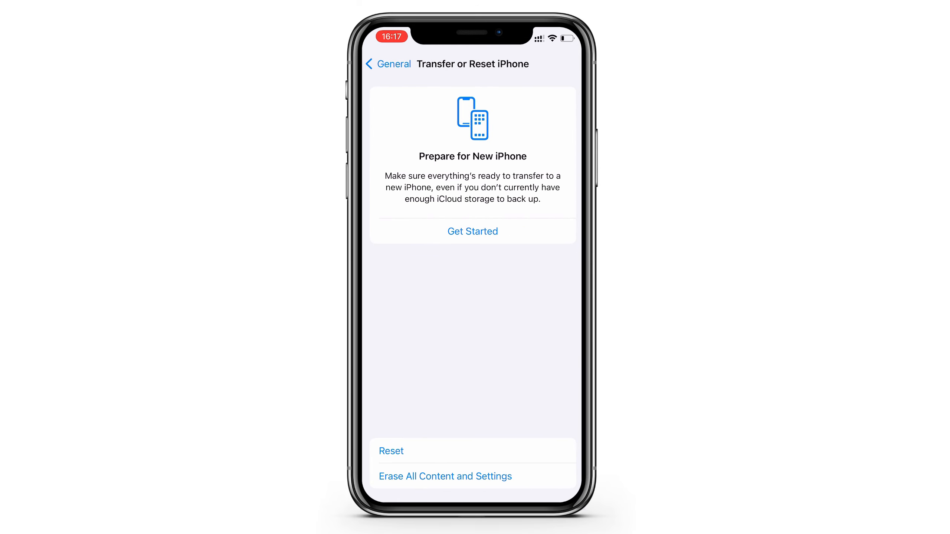
pyautogui.click(443, 476)
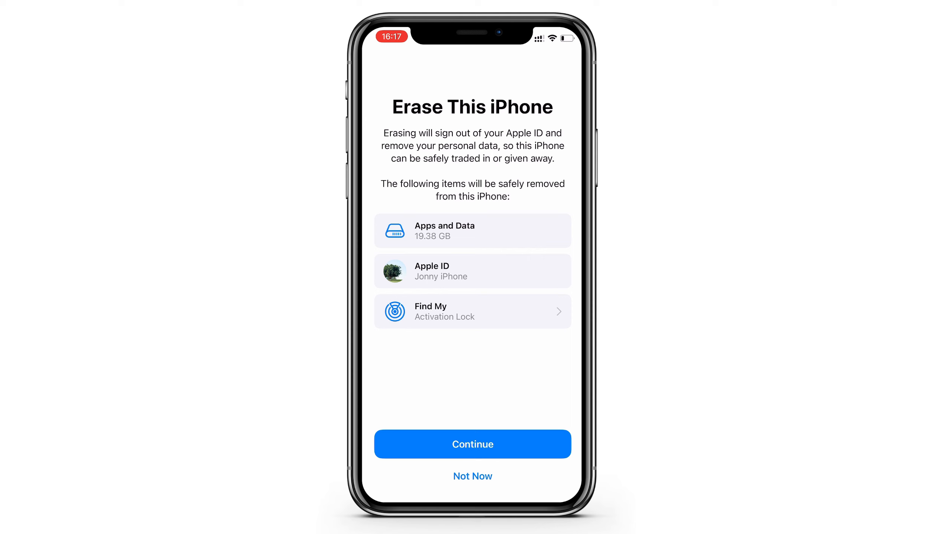
pyautogui.click(472, 444)
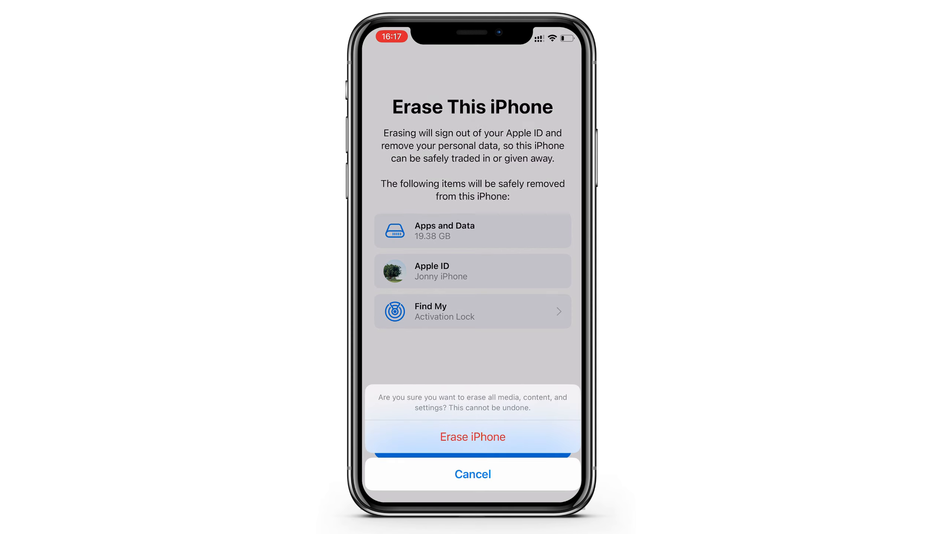
pyautogui.click(472, 437)
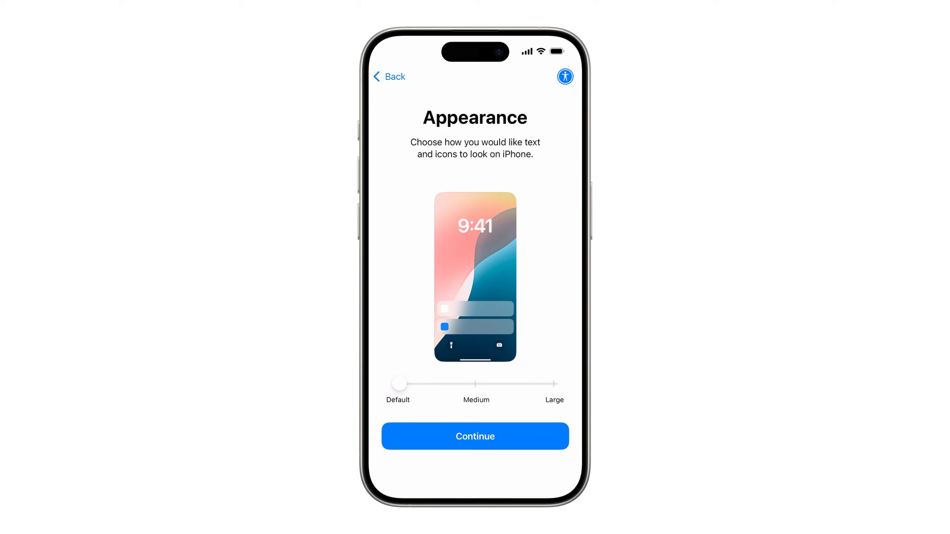
# Step: Keep the default appearance, set up the iPhone for yourself, and choose restoring from an iCloud backup
pyautogui.click(475, 436)
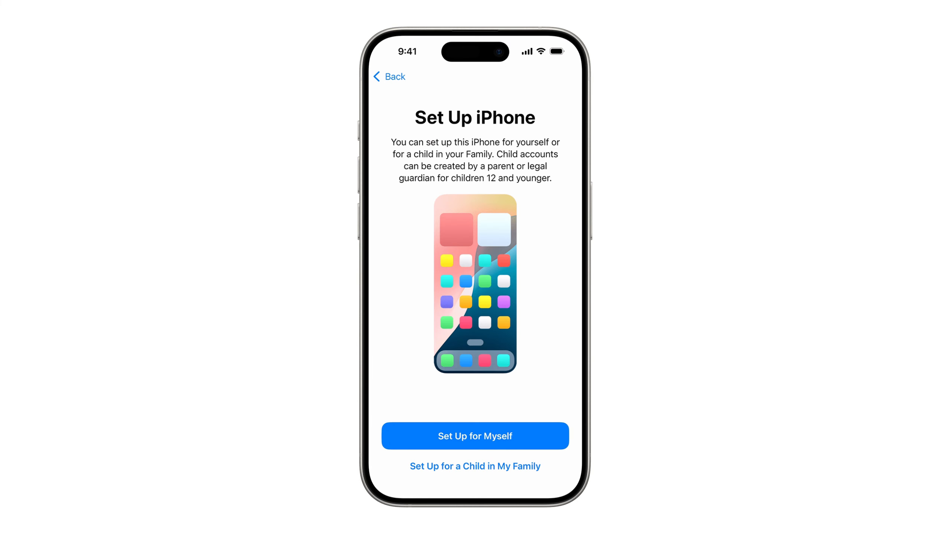
pyautogui.click(474, 436)
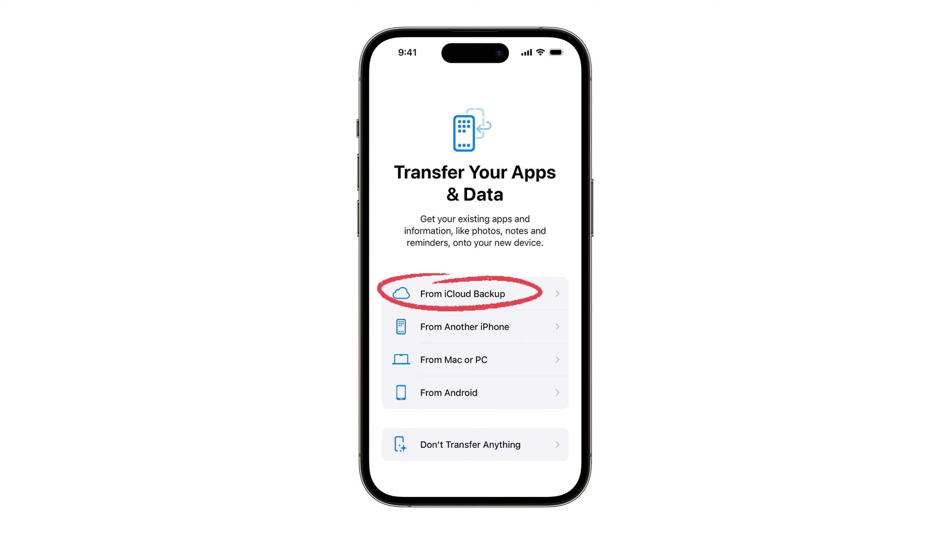
pyautogui.click(474, 294)
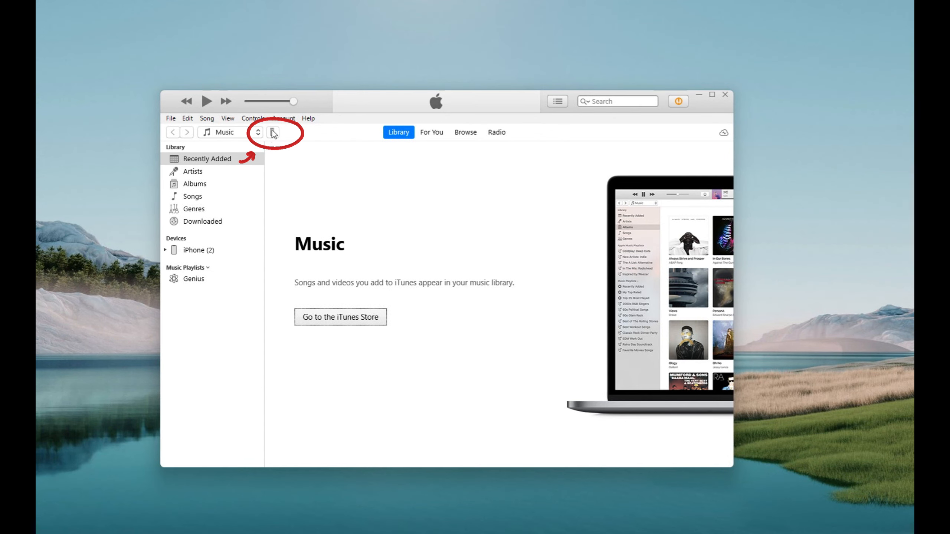
# Step: Show the iPhone X summary, switch automatic backups to This Computer, and start Restore Backup
pyautogui.click(272, 132)
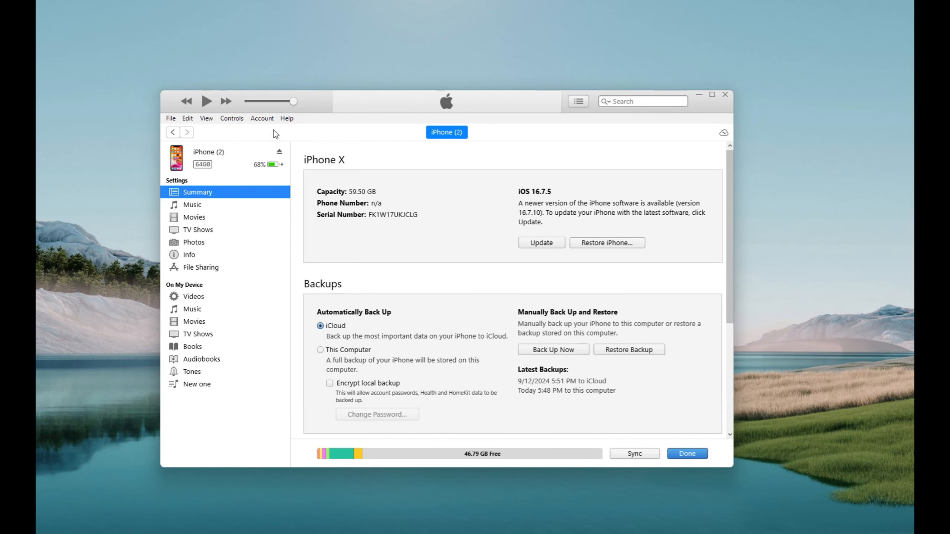
pyautogui.moveTo(223, 196)
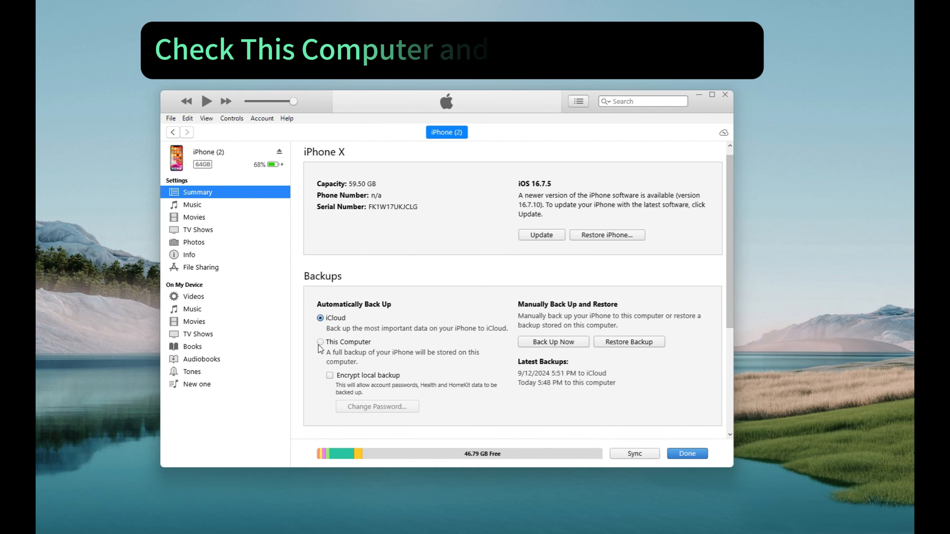
pyautogui.click(320, 341)
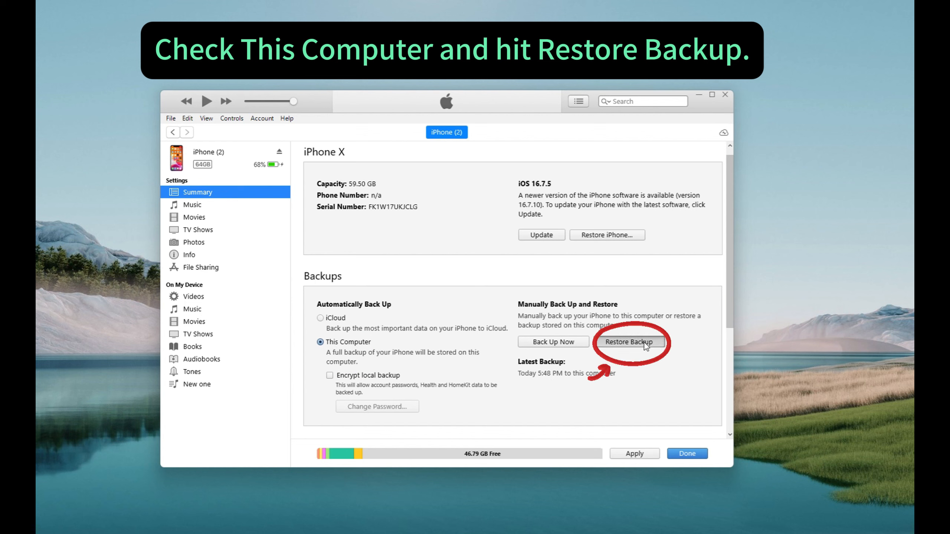
pyautogui.click(629, 341)
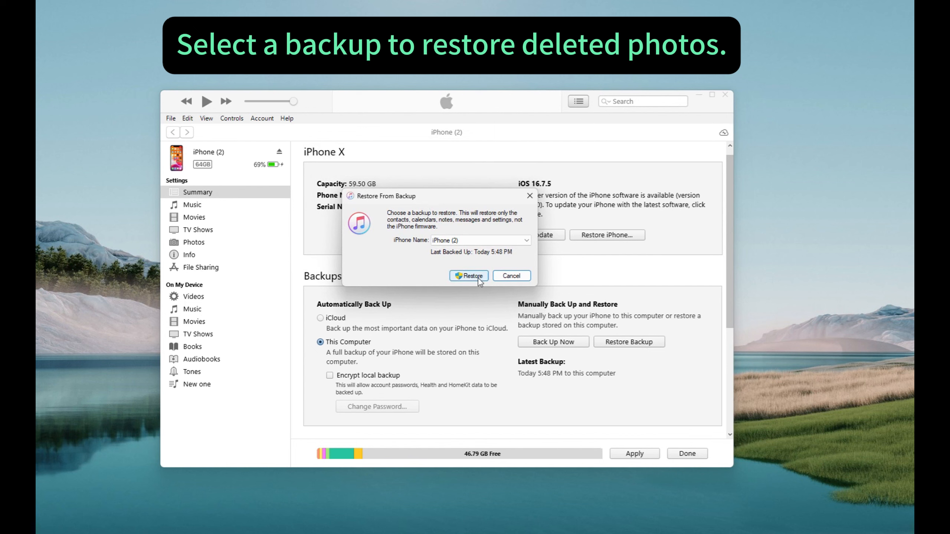
# Step: Restore the iPhone from the iPhone (2) backup made today at 5:48 PM
pyautogui.click(467, 275)
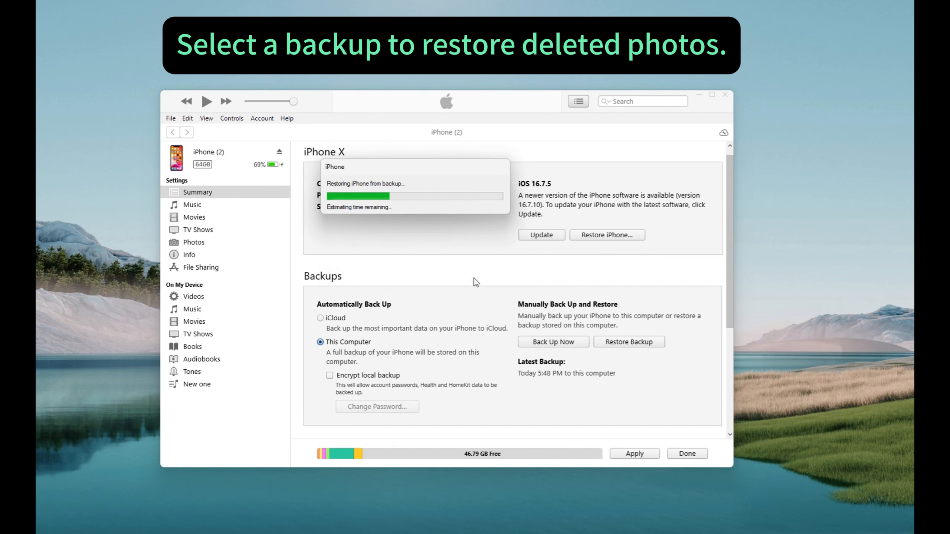
pyautogui.moveTo(538, 310)
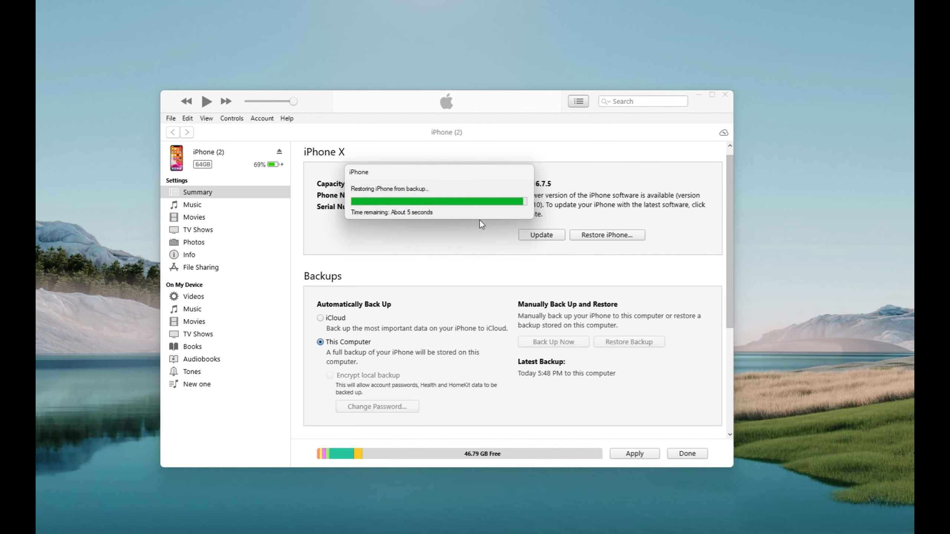
pyautogui.moveTo(489, 229)
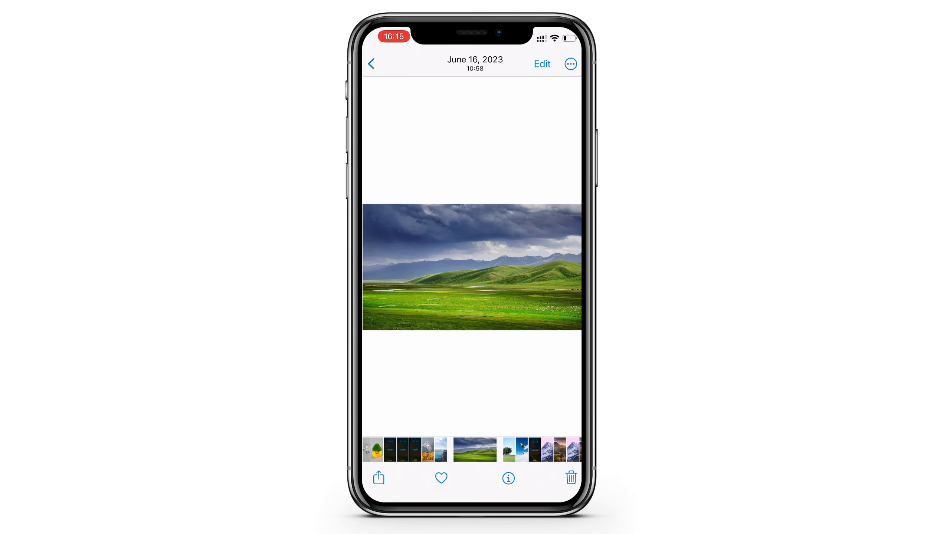
# Step: Leave the green hills photo and return to the All Photos library grid
pyautogui.click(371, 64)
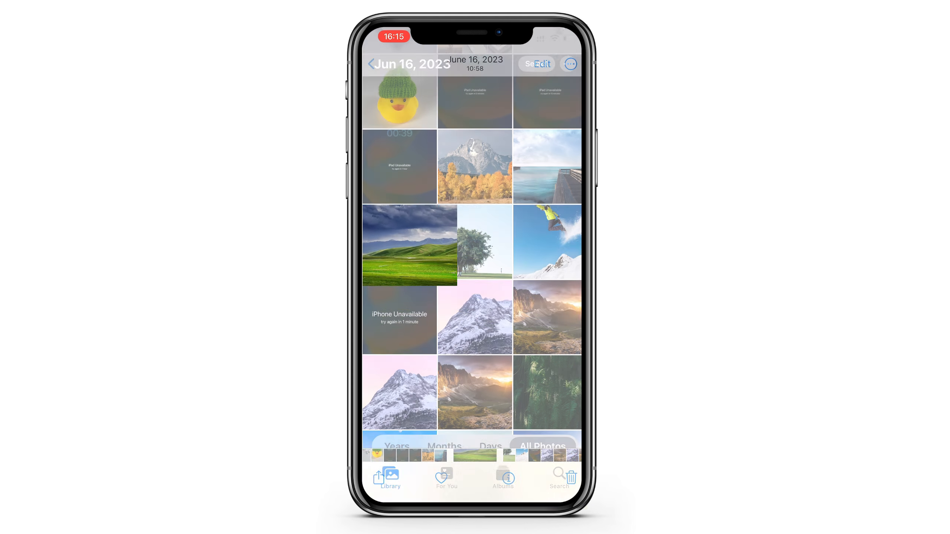